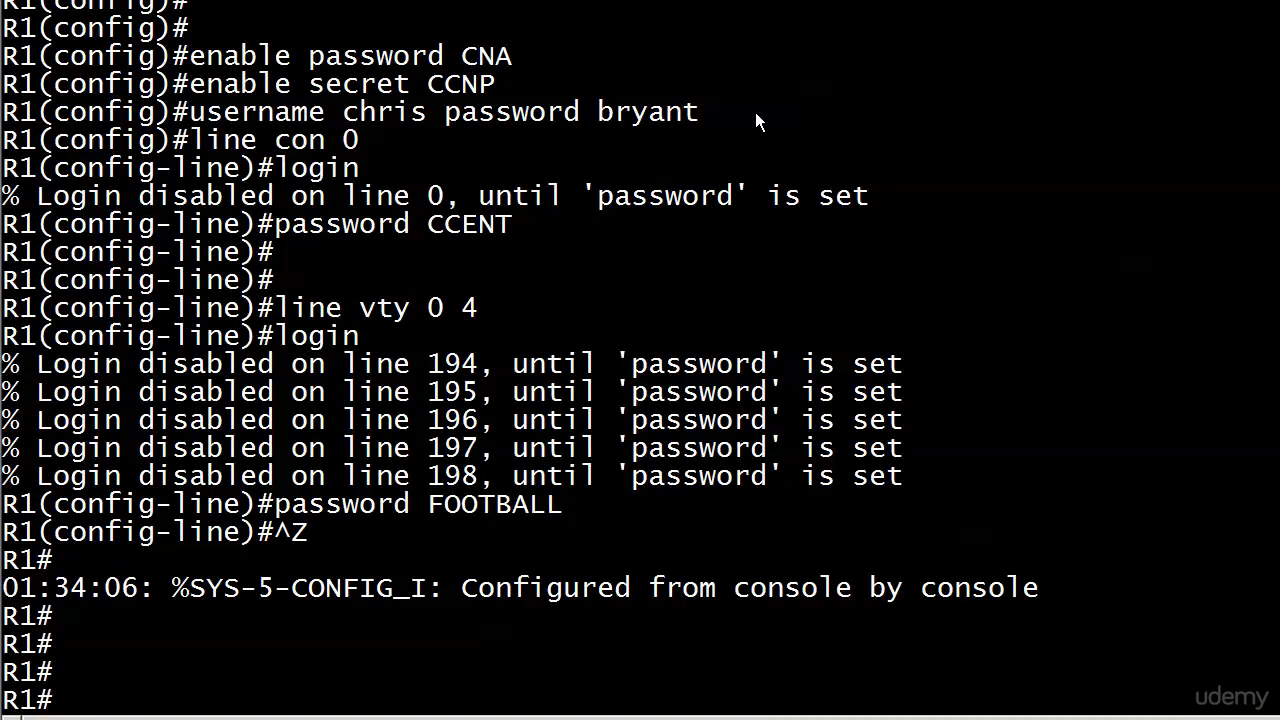
pyautogui.write('show run')
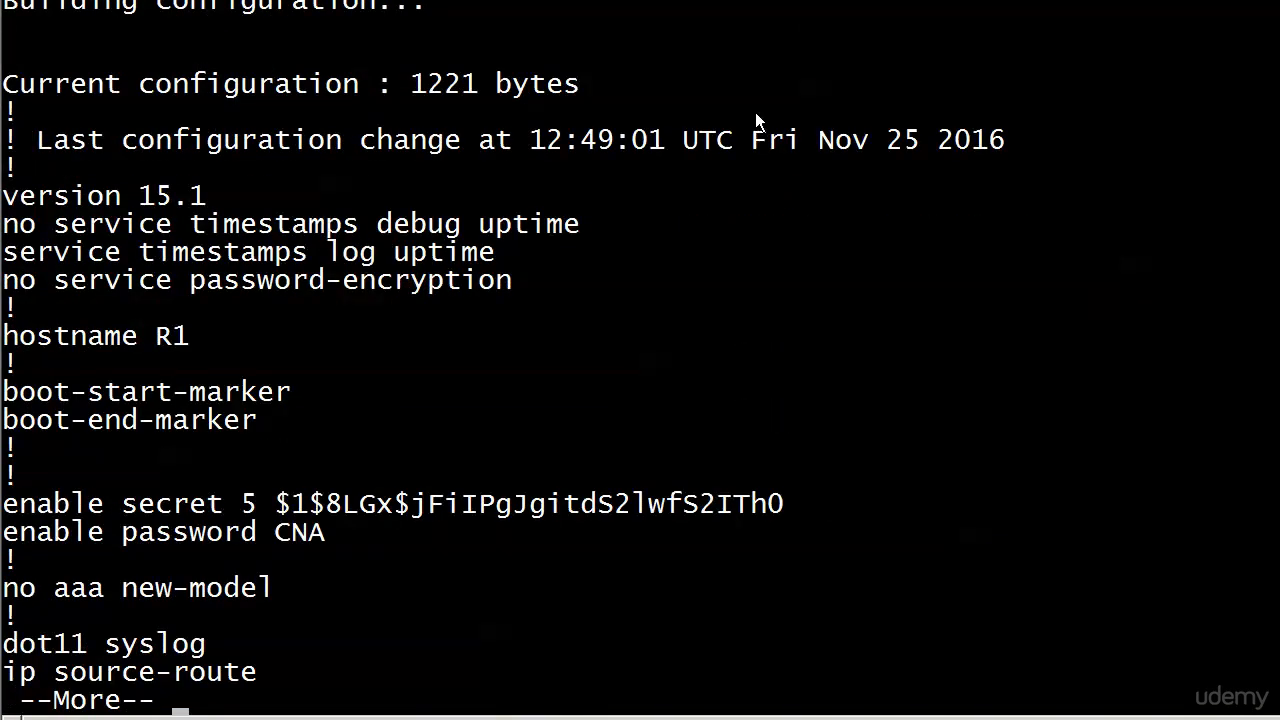
pyautogui.press('space')
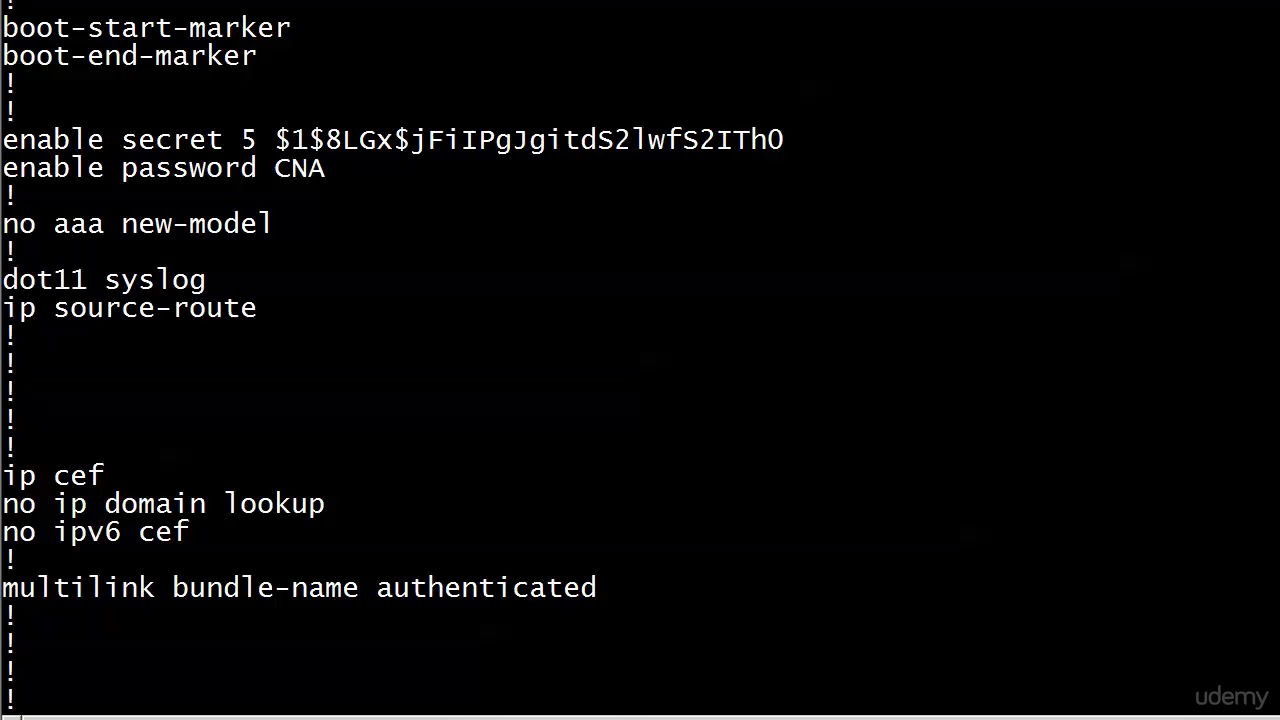
pyautogui.scroll(-3)
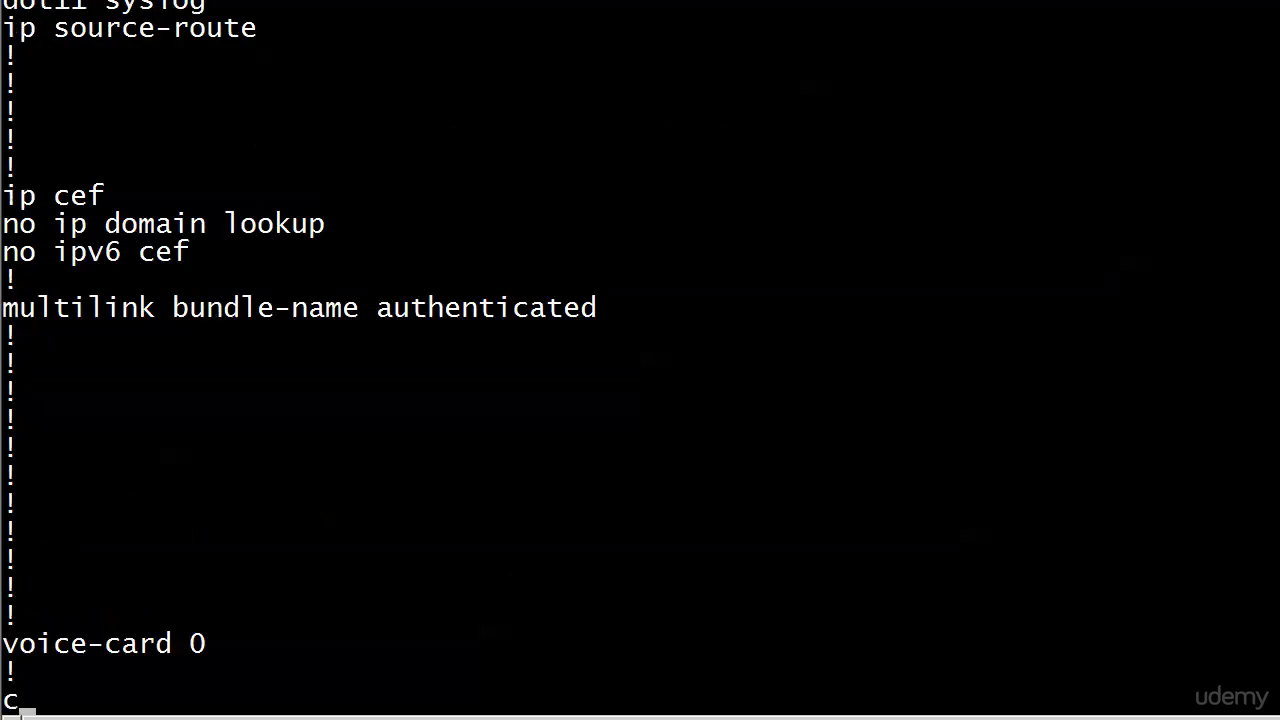
pyautogui.scroll(-3)
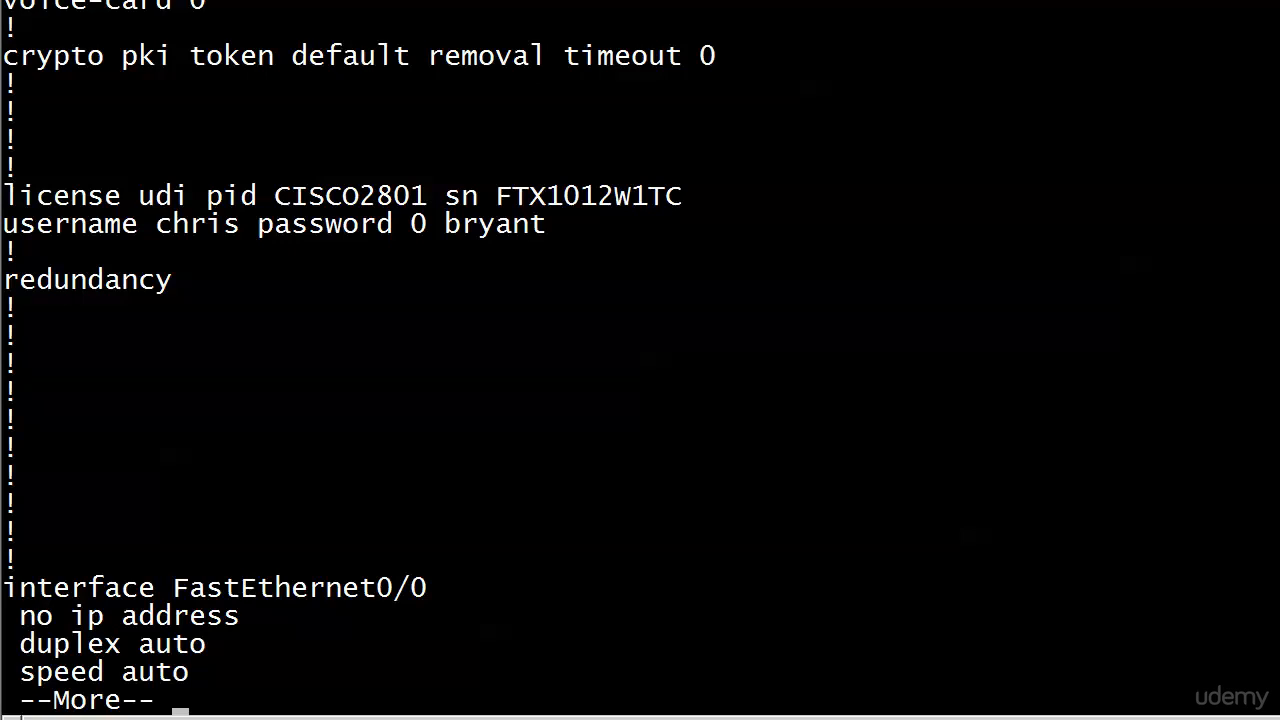
pyautogui.press('space')
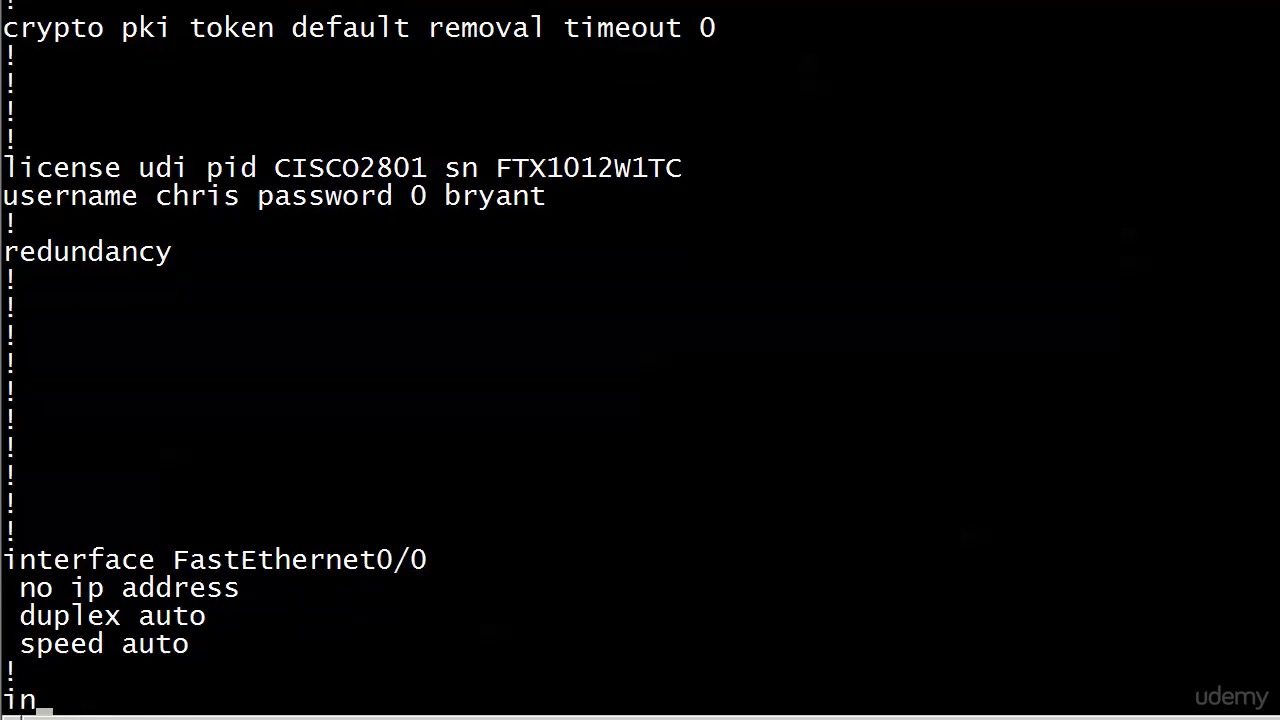
pyautogui.scroll(-3)
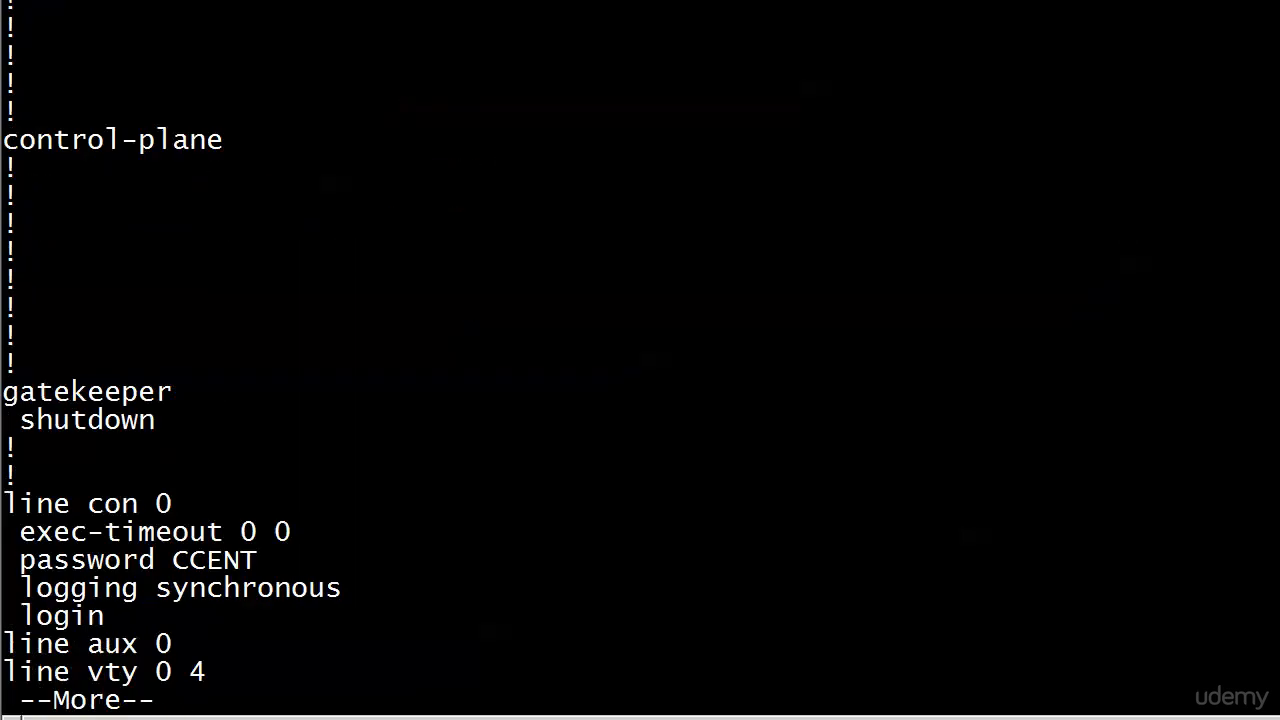
pyautogui.press('space')
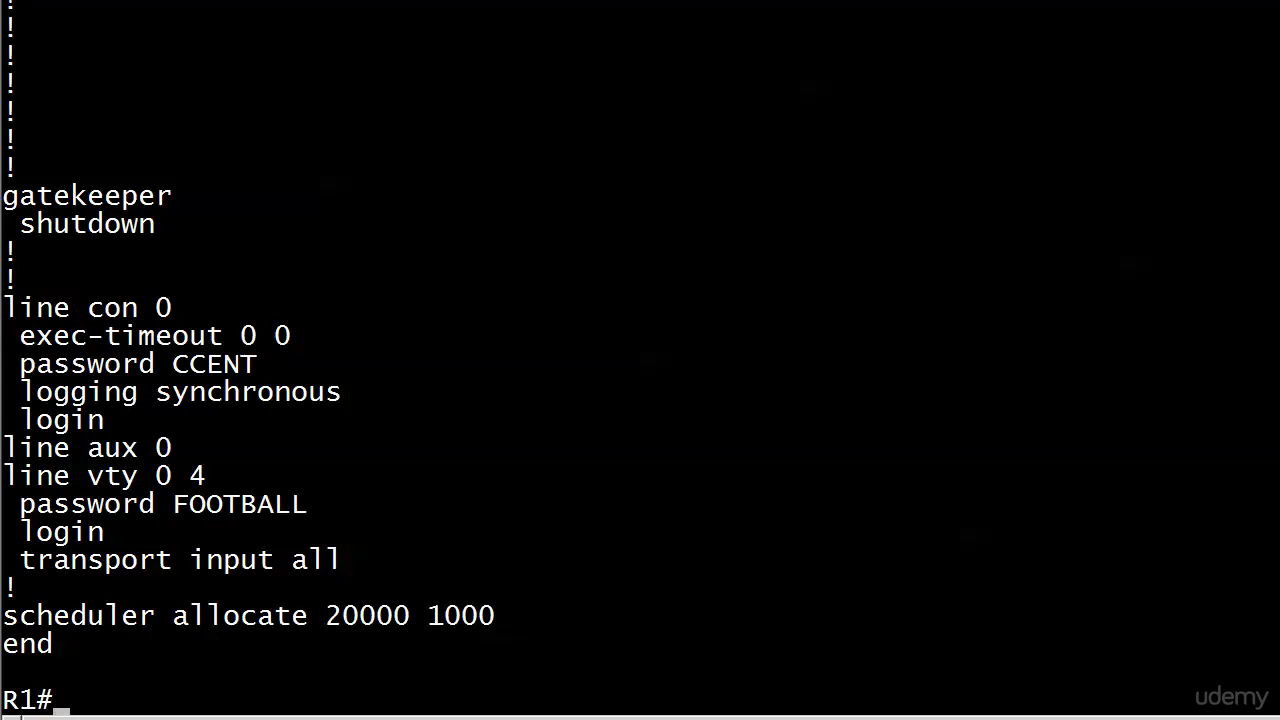
# - Check the 'service ?' options and enable service password-encryption on R1
pyautogui.write('servi')
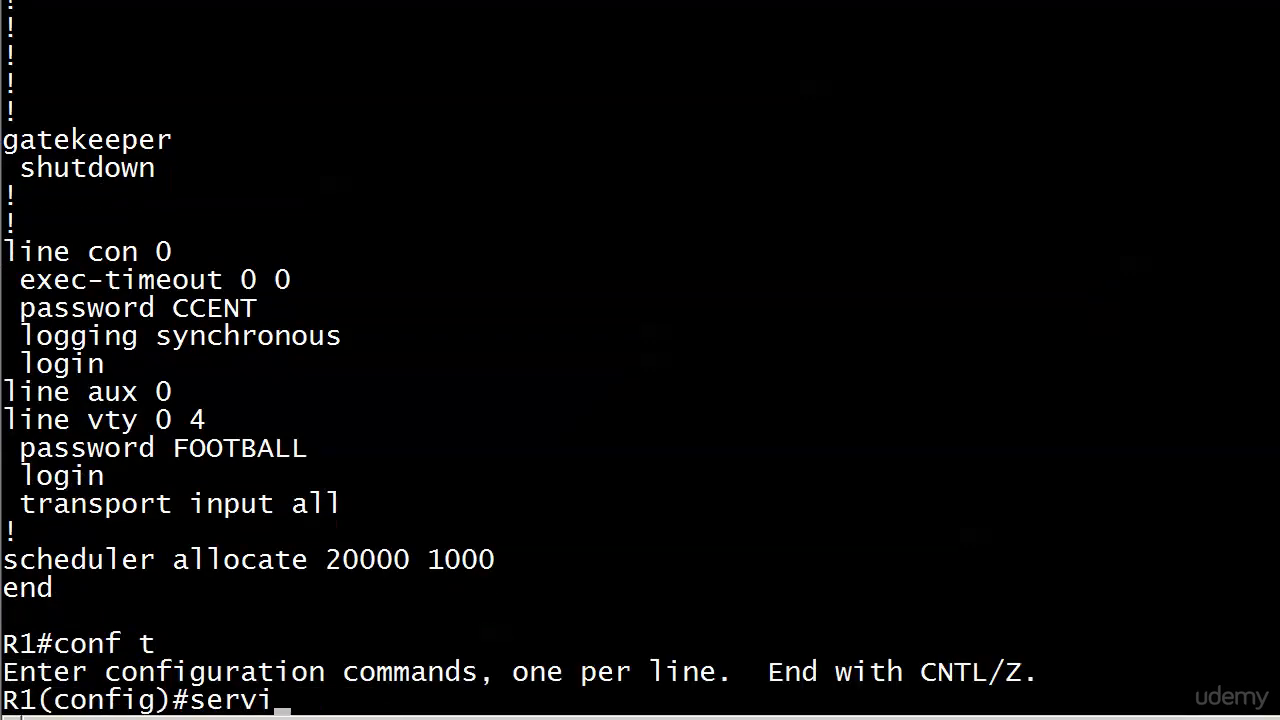
pyautogui.write('ce ?')
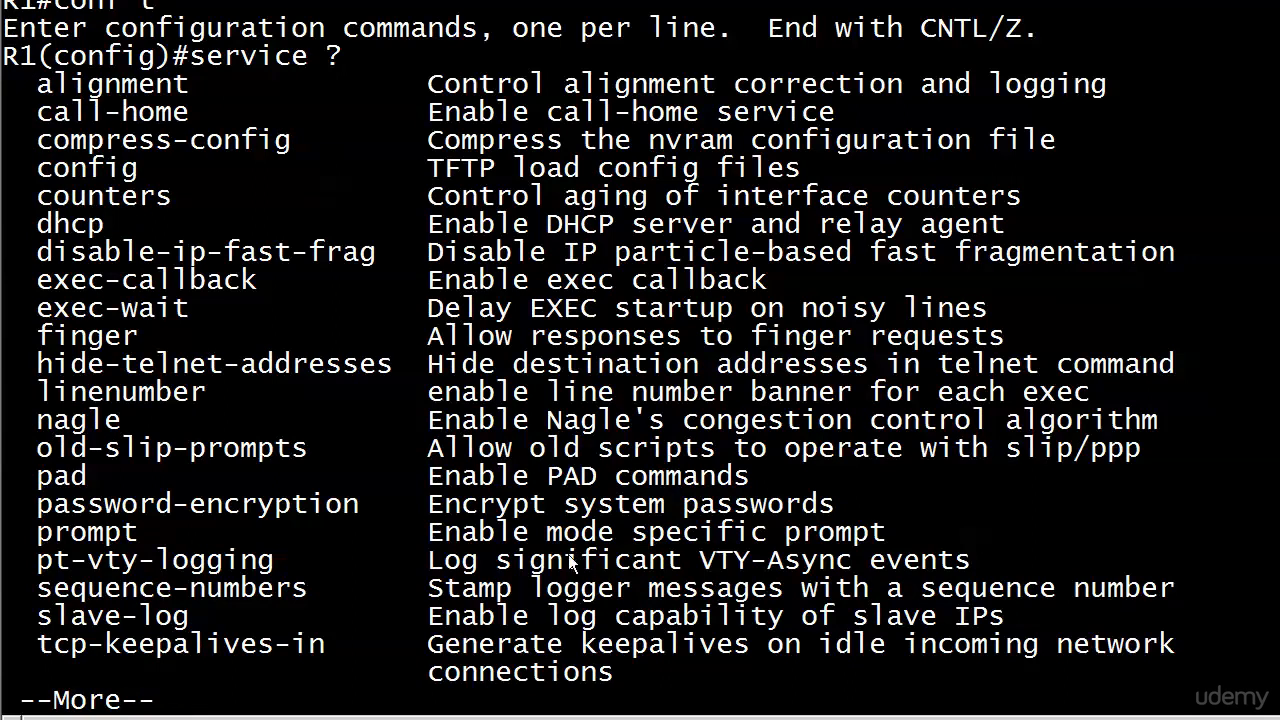
pyautogui.moveTo(40, 348)
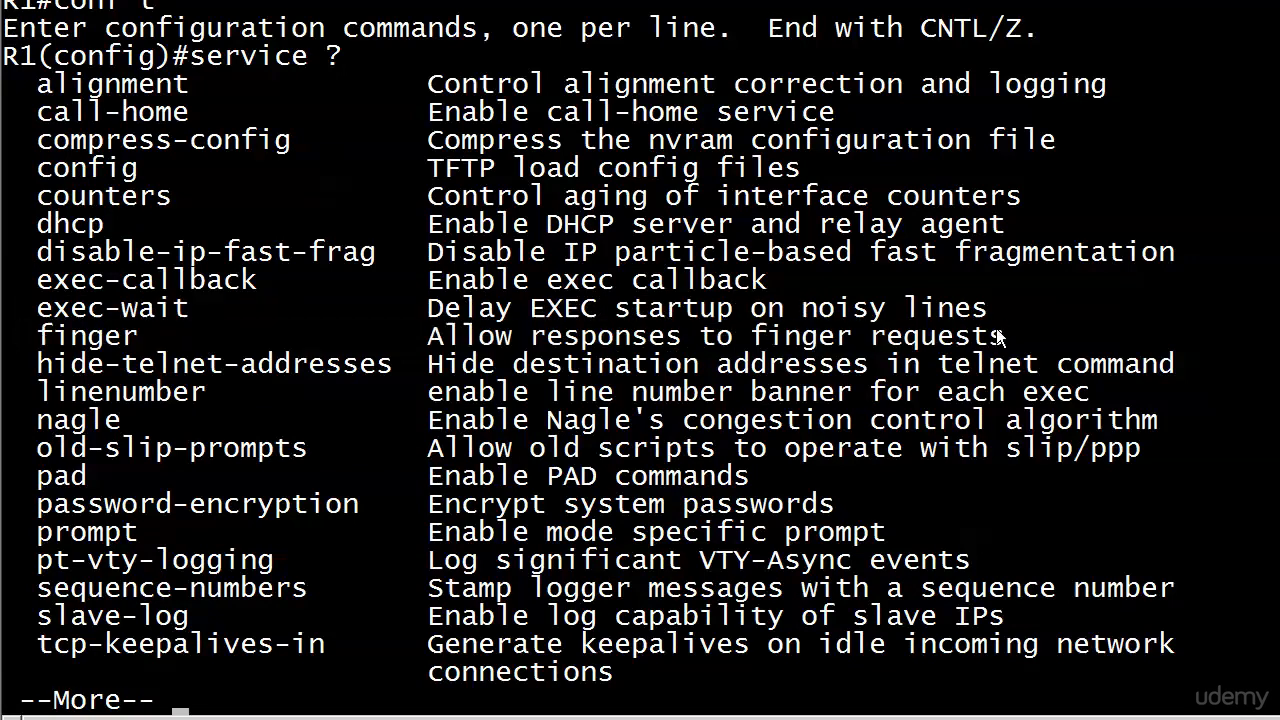
pyautogui.press('space')
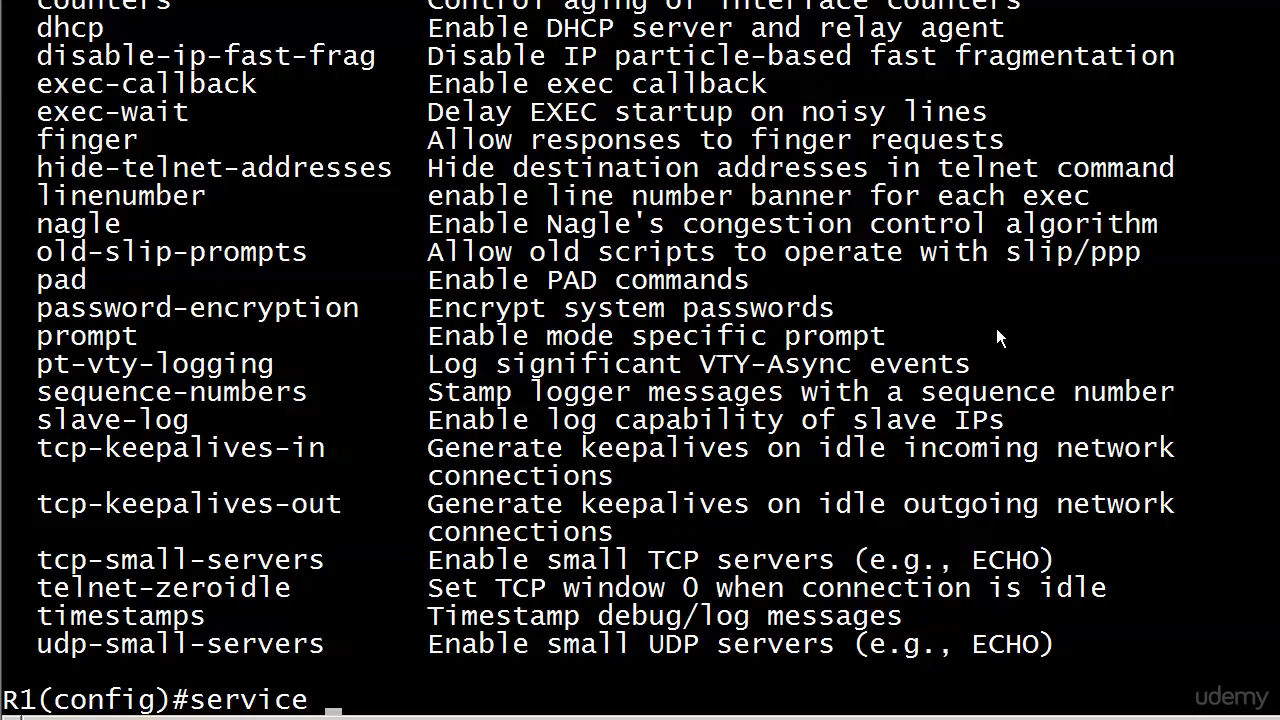
pyautogui.write('passwor')
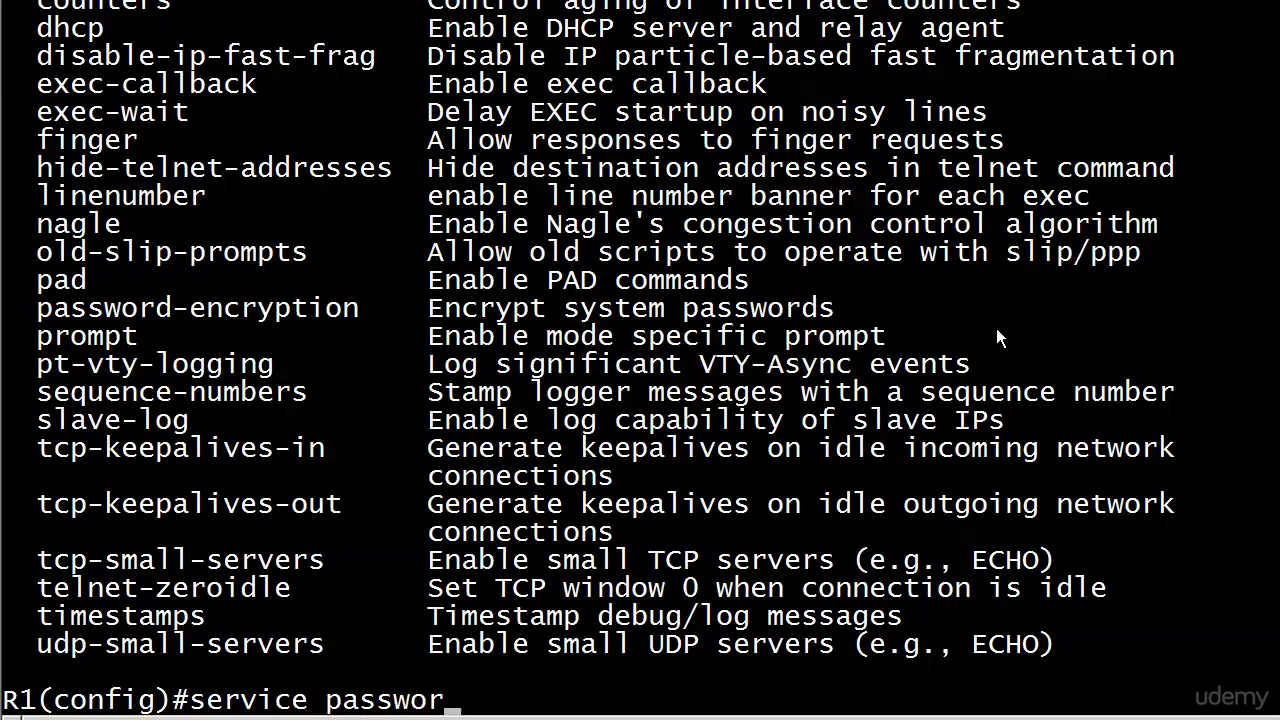
pyautogui.write('d-encryption ?')
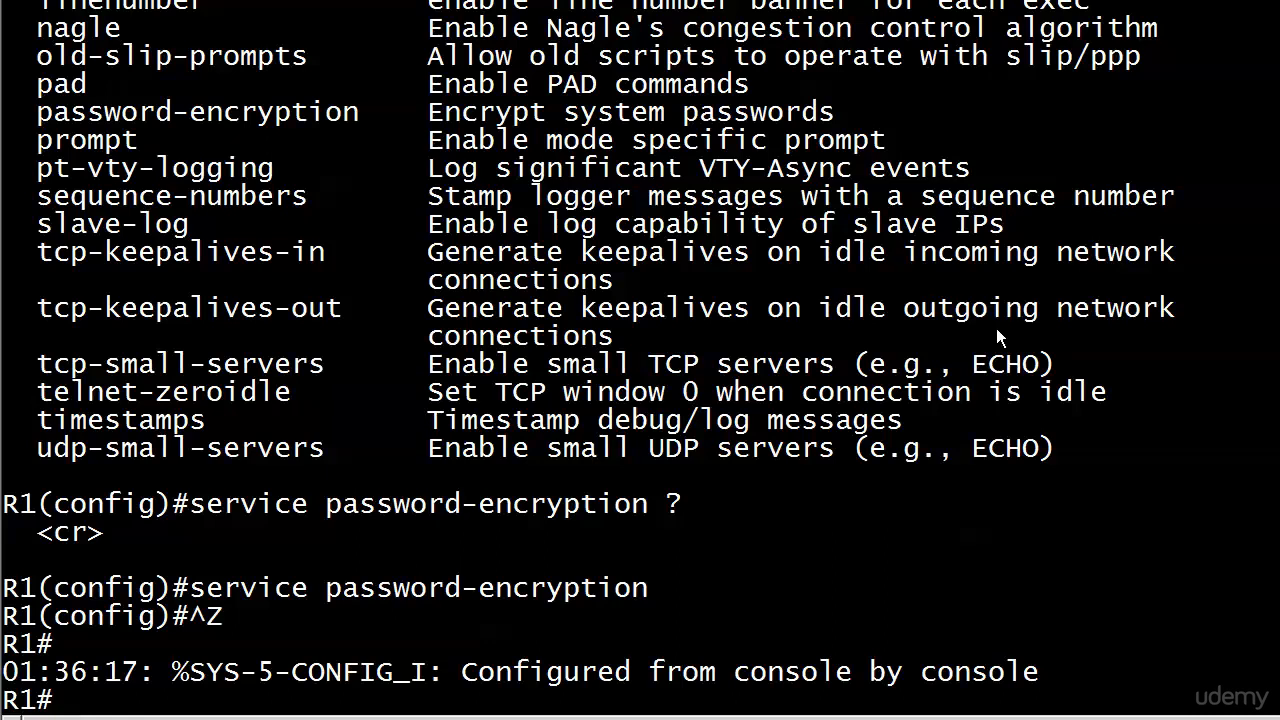
pyautogui.write('show')
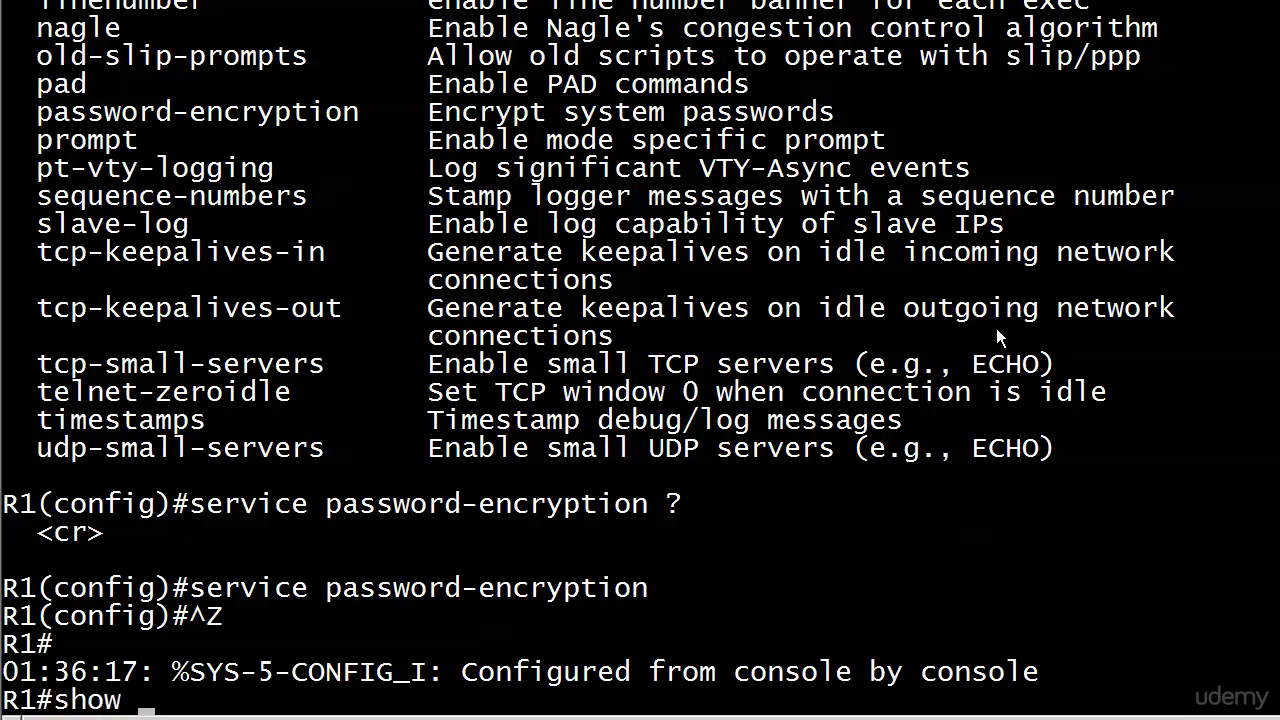
pyautogui.press('Return')
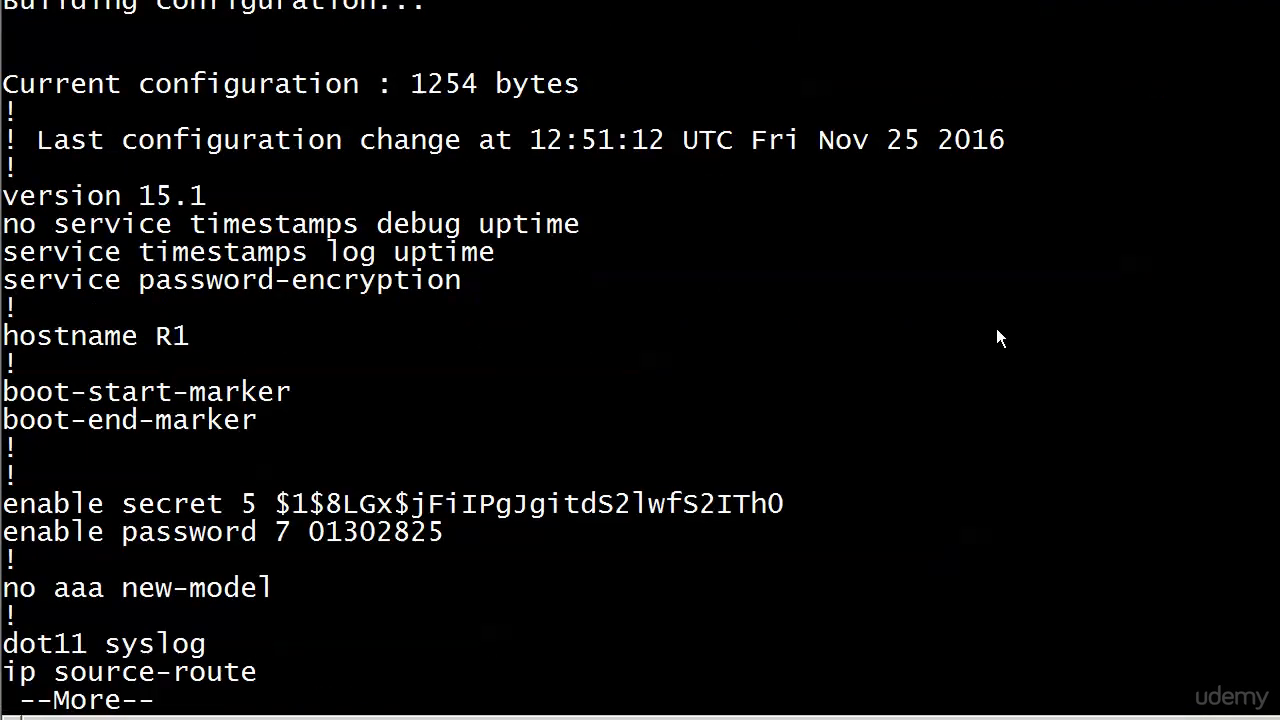
pyautogui.moveTo(180, 708)
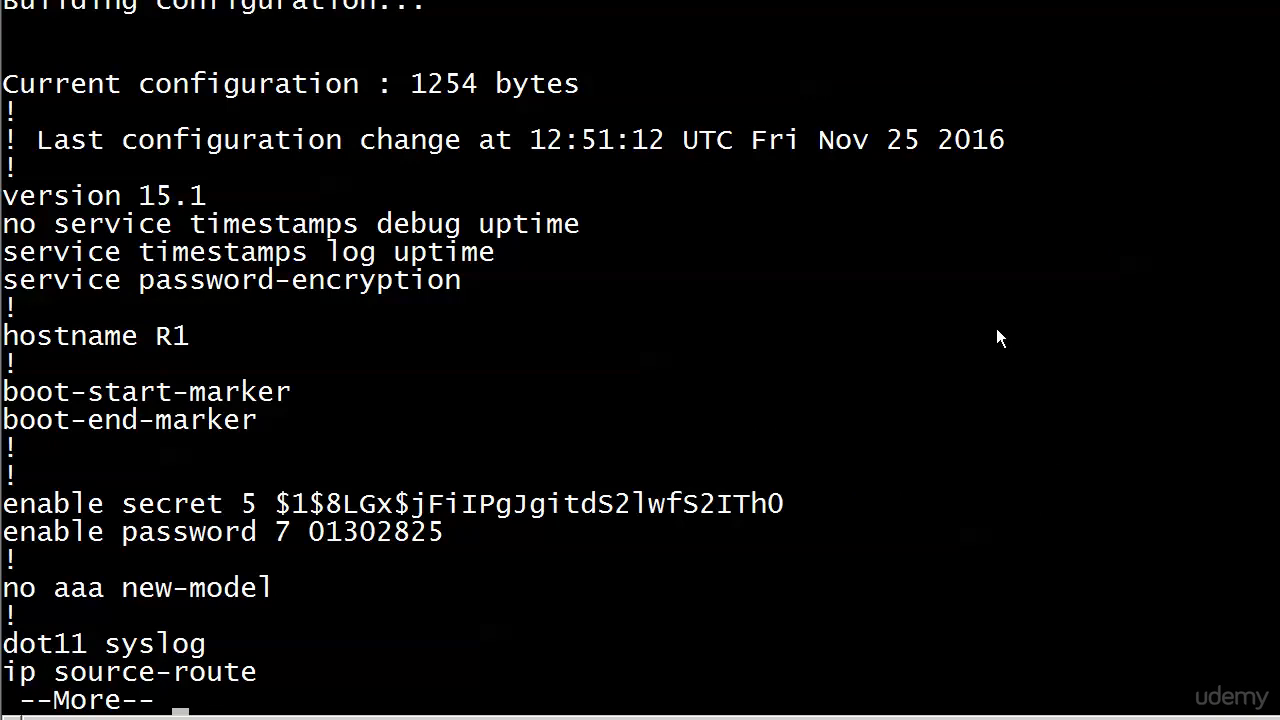
pyautogui.rightClick(596, 504)
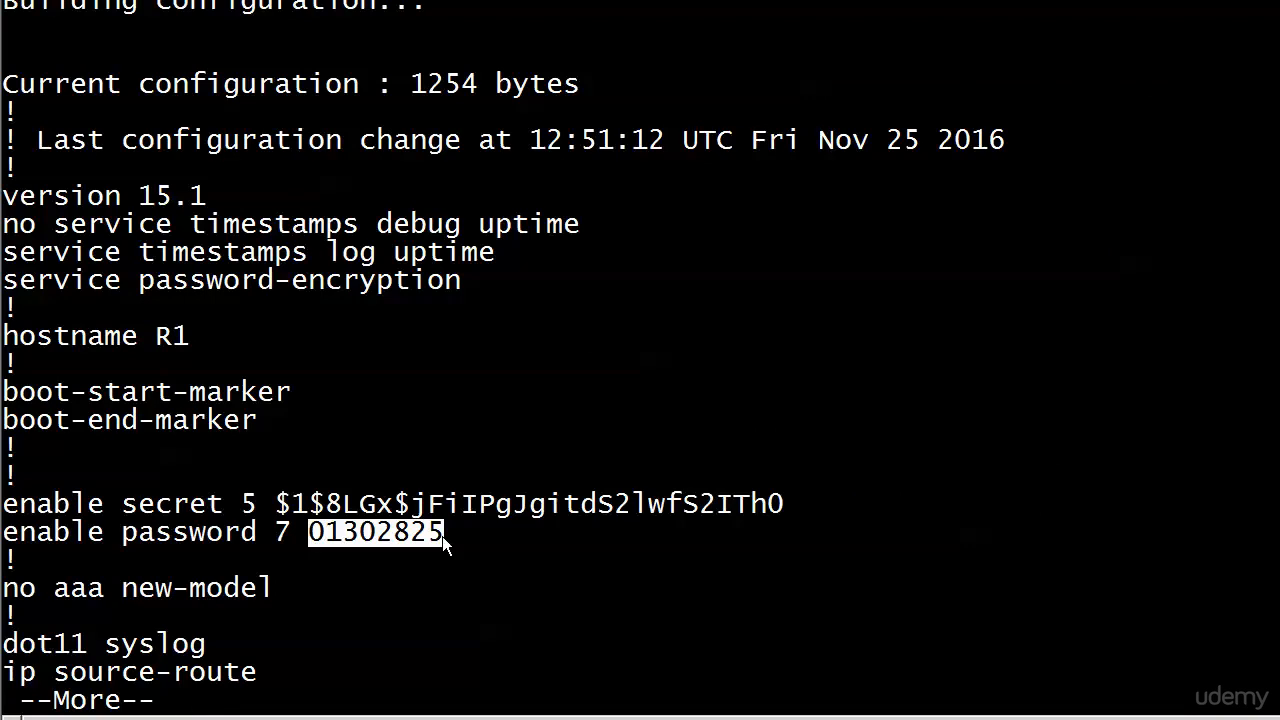
pyautogui.moveTo(360, 366)
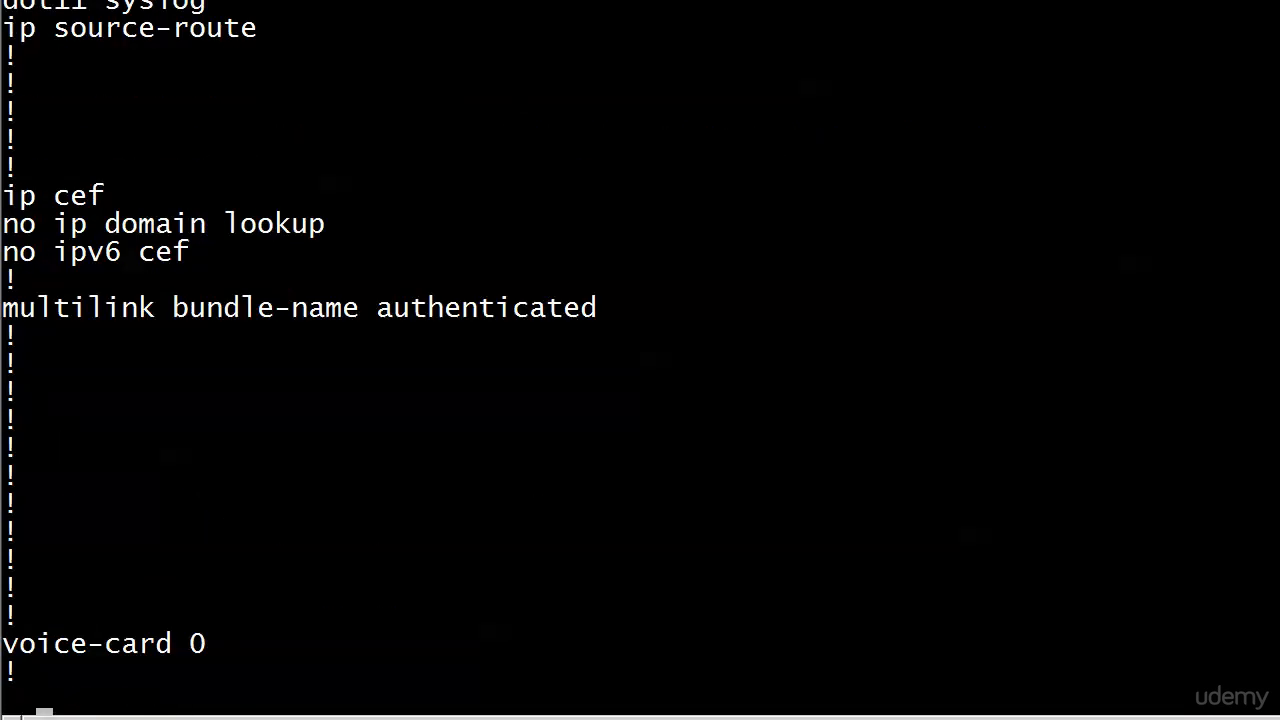
# - Page to the end of the config, confirming line con 0 and line vty 0 4 passwords are type 7
pyautogui.scroll(-3)
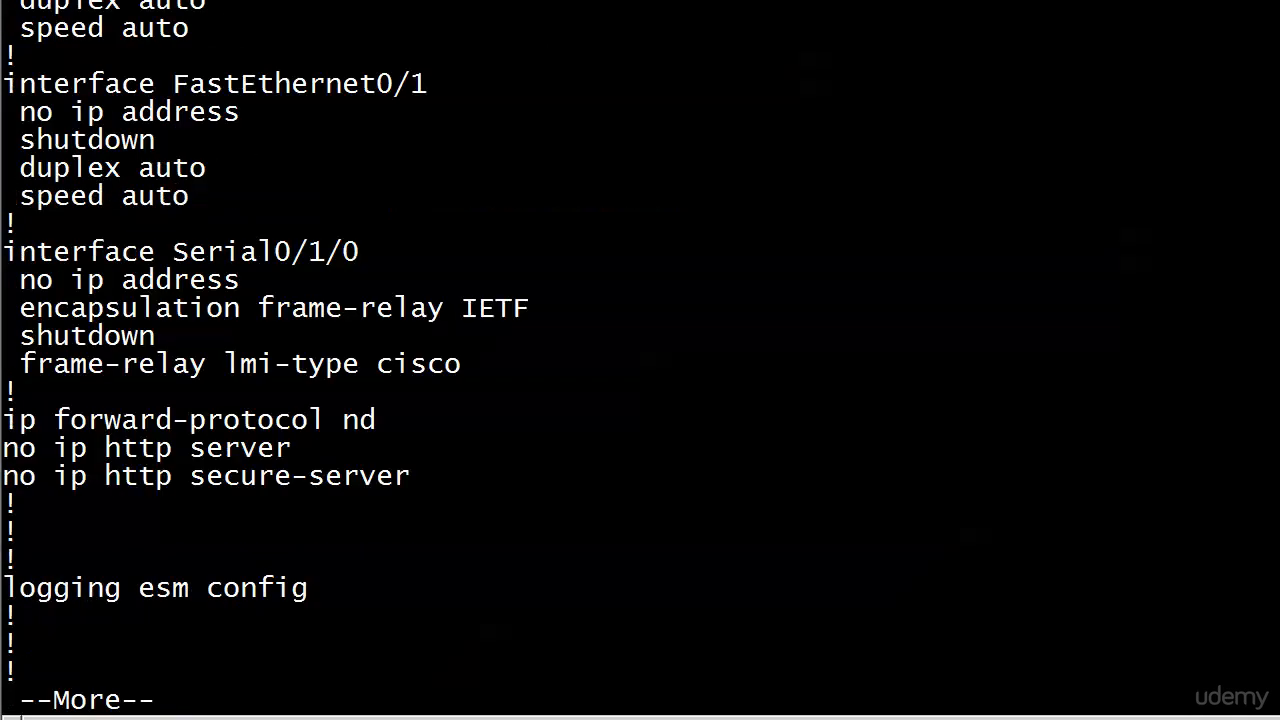
pyautogui.press('space')
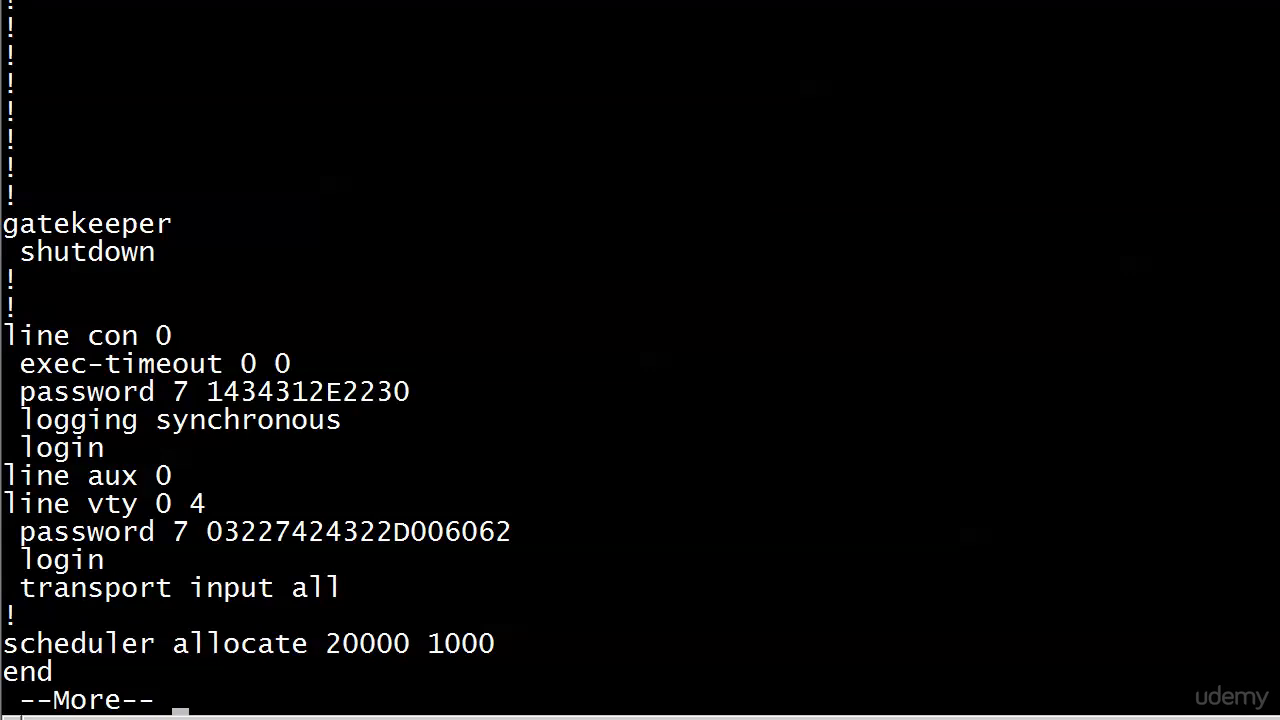
pyautogui.press('space')
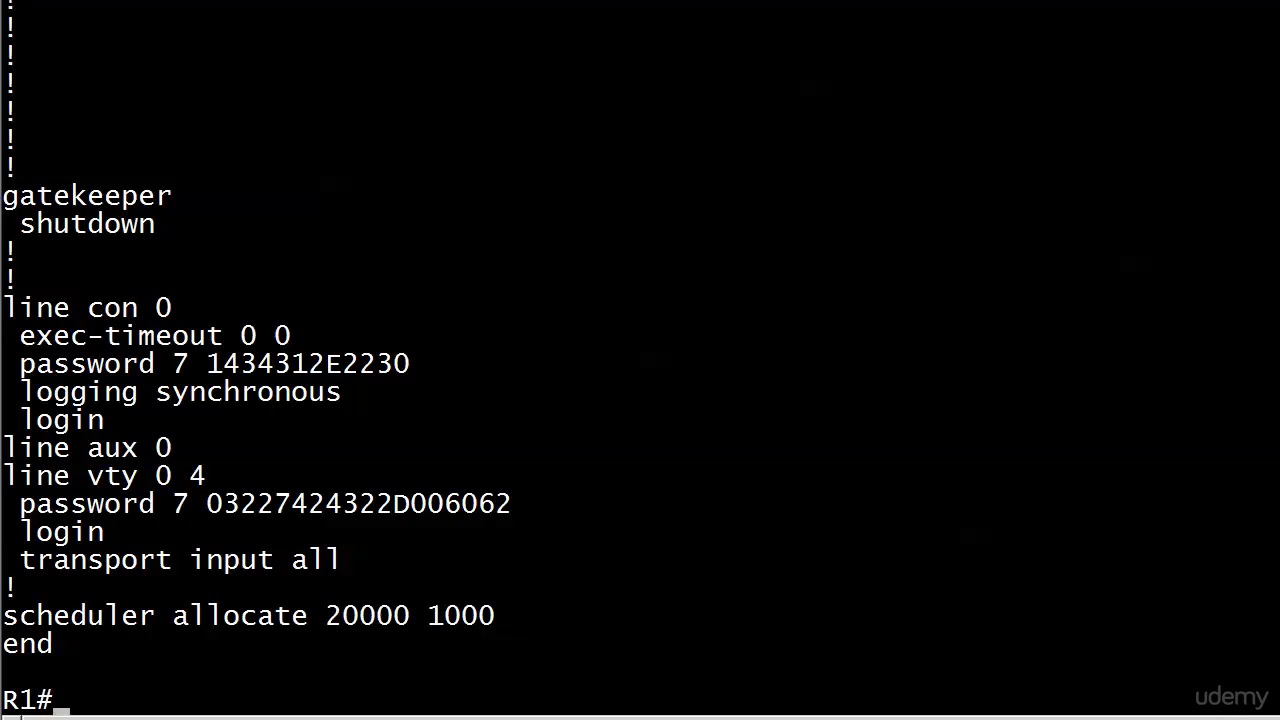
# - Enter 'no service password-encryption', then re-list the config where console and VTY passwords remain type 7
pyautogui.write('conf t')
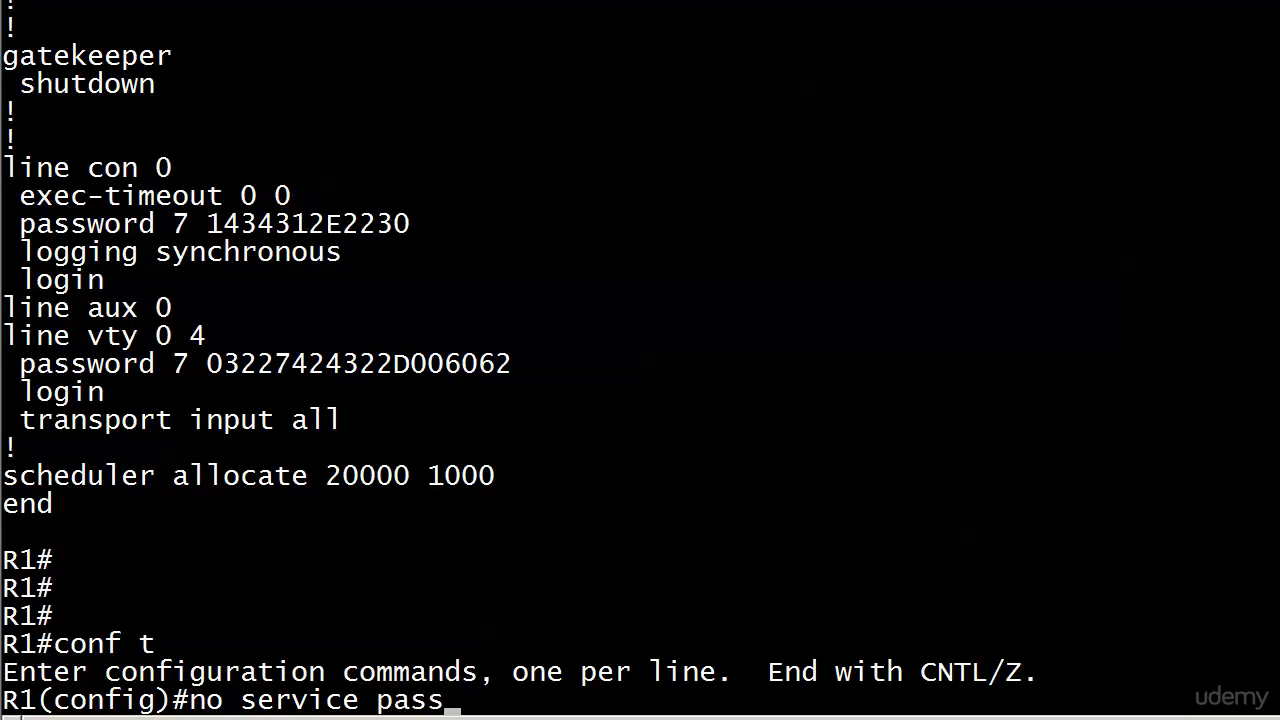
pyautogui.write('word-encryption')
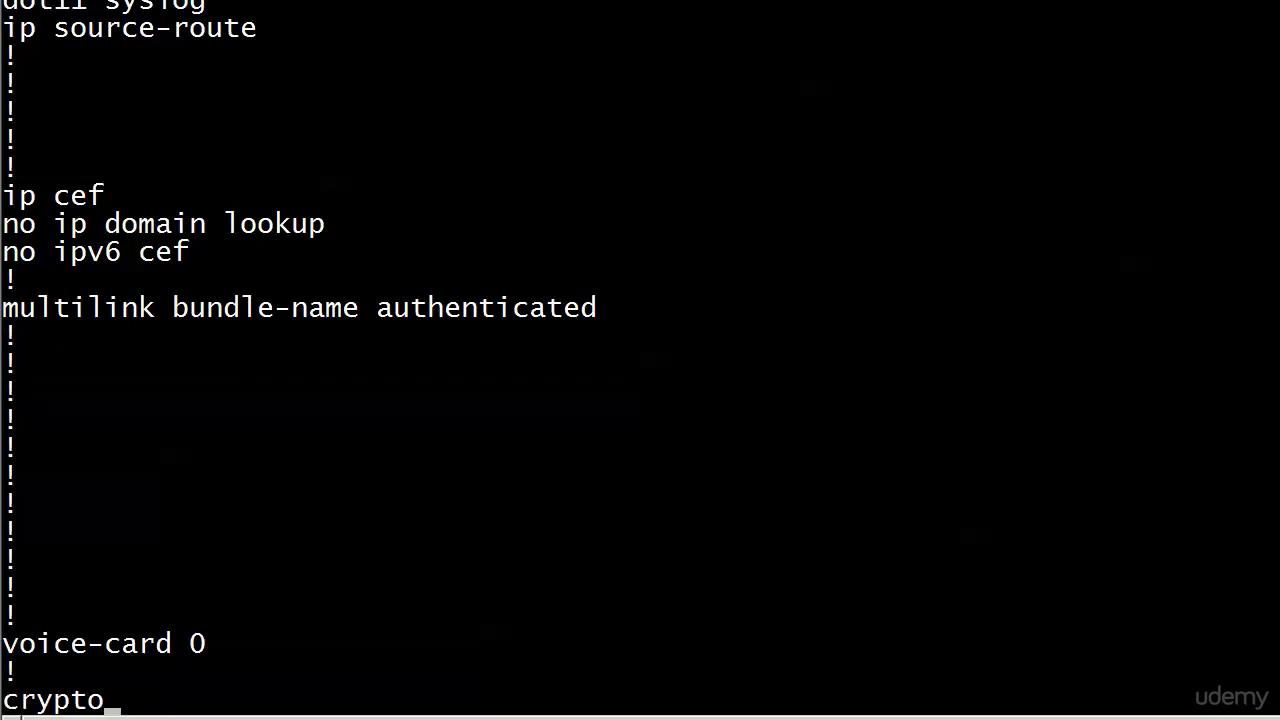
pyautogui.scroll(-3)
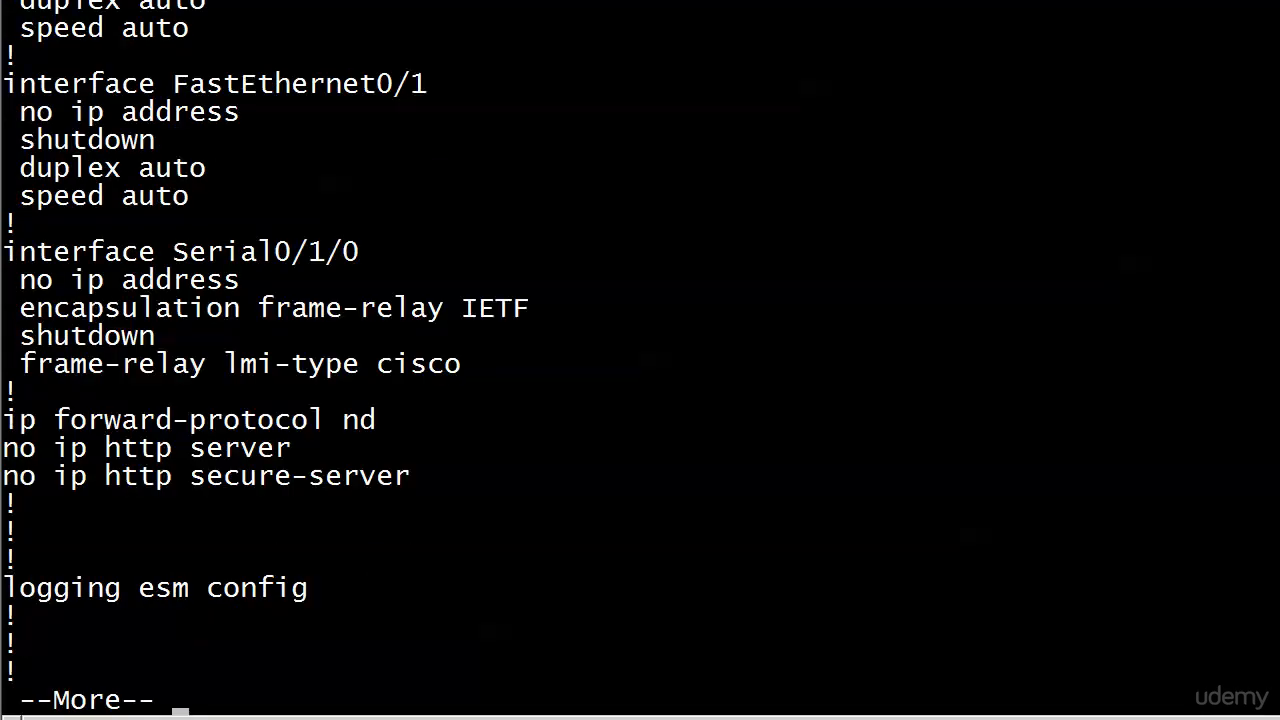
pyautogui.press('space')
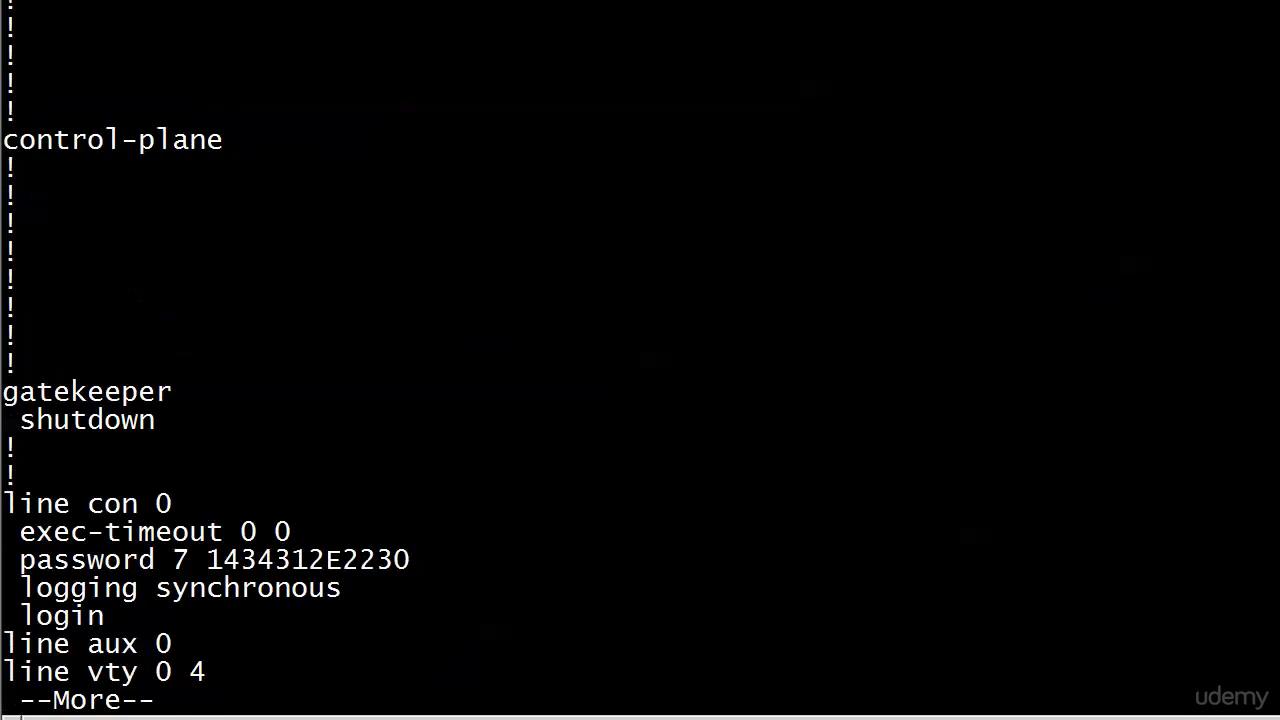
pyautogui.press('space')
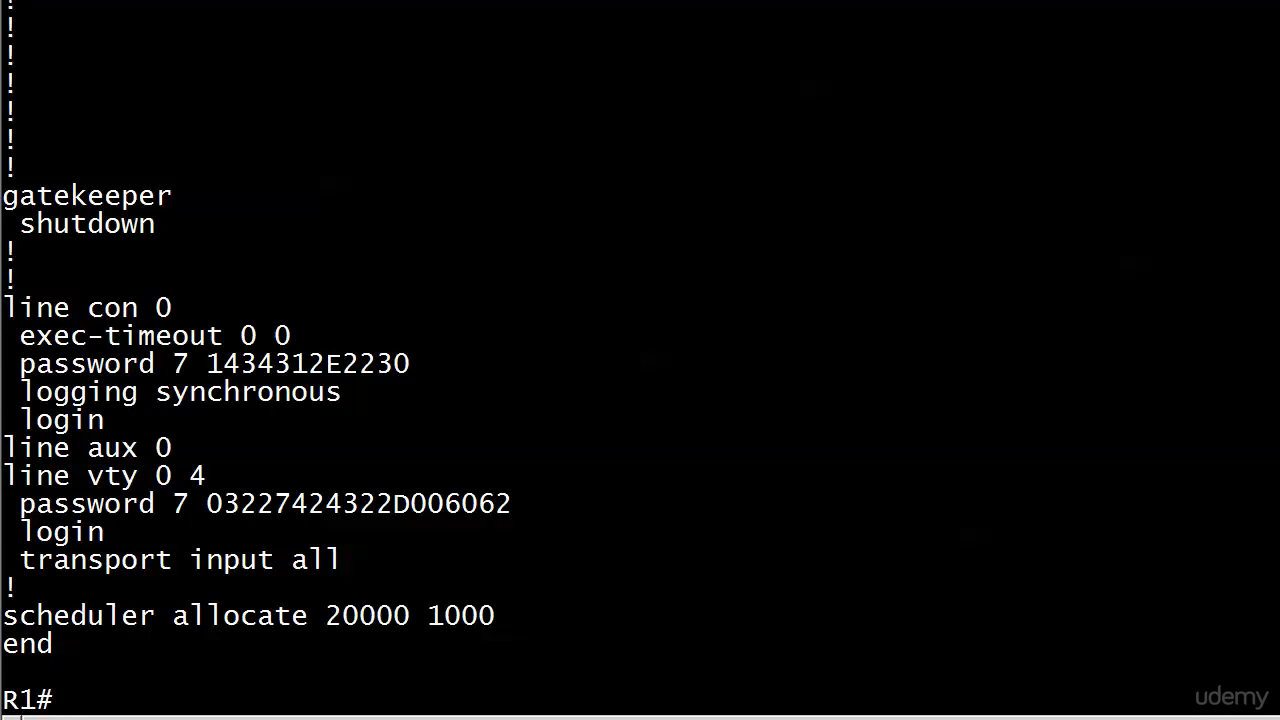
# - Return to configuration mode and set the enable password again before re-running 'show run'
pyautogui.write('conf t')
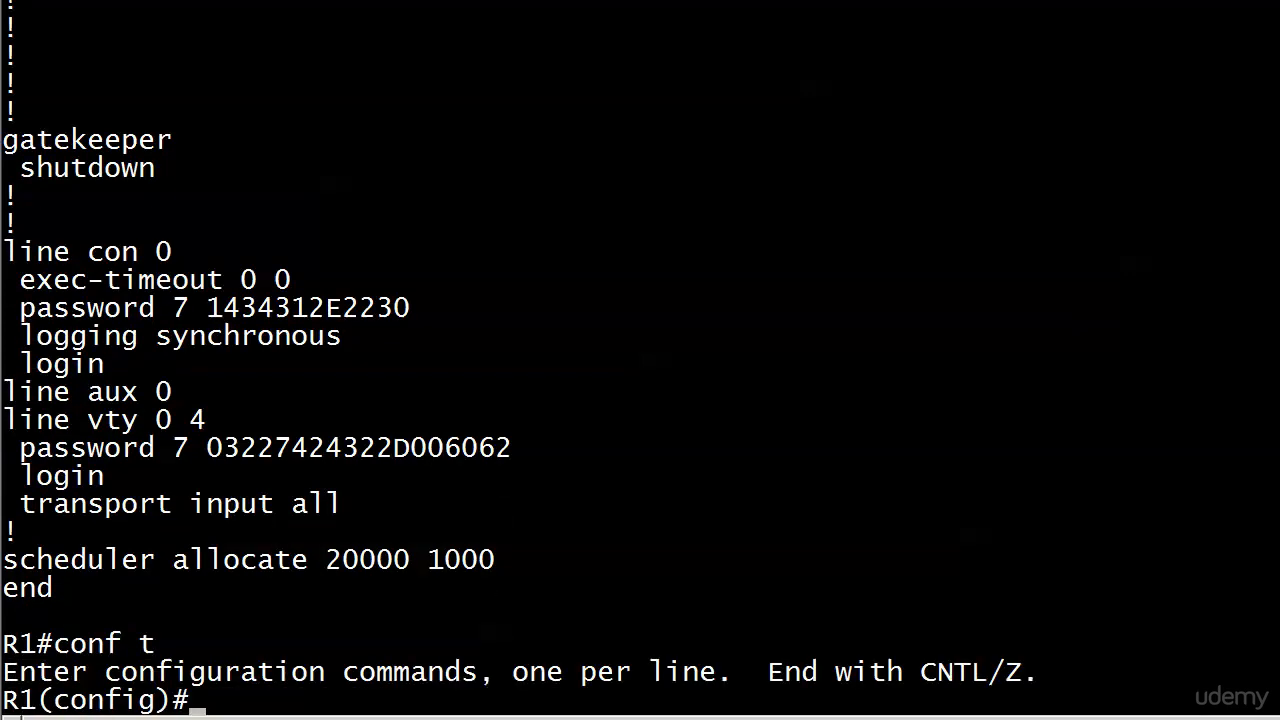
pyautogui.write('enable password')
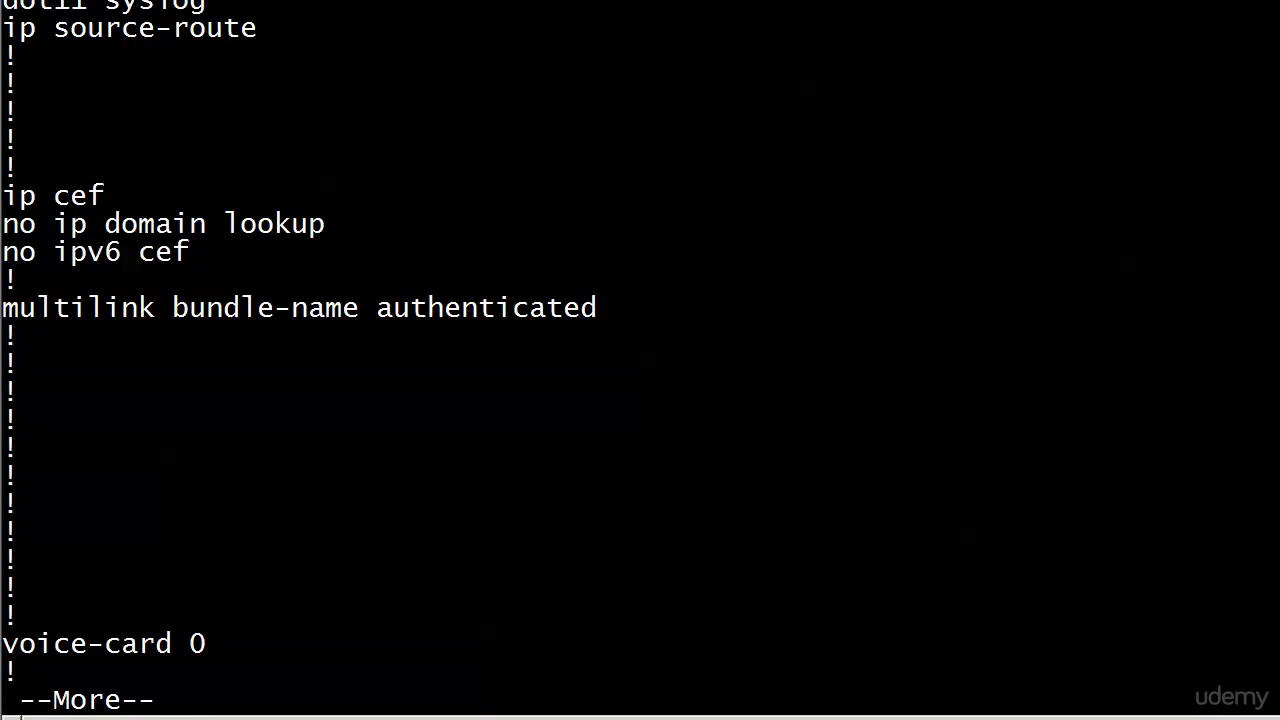
pyautogui.moveTo(180, 700)
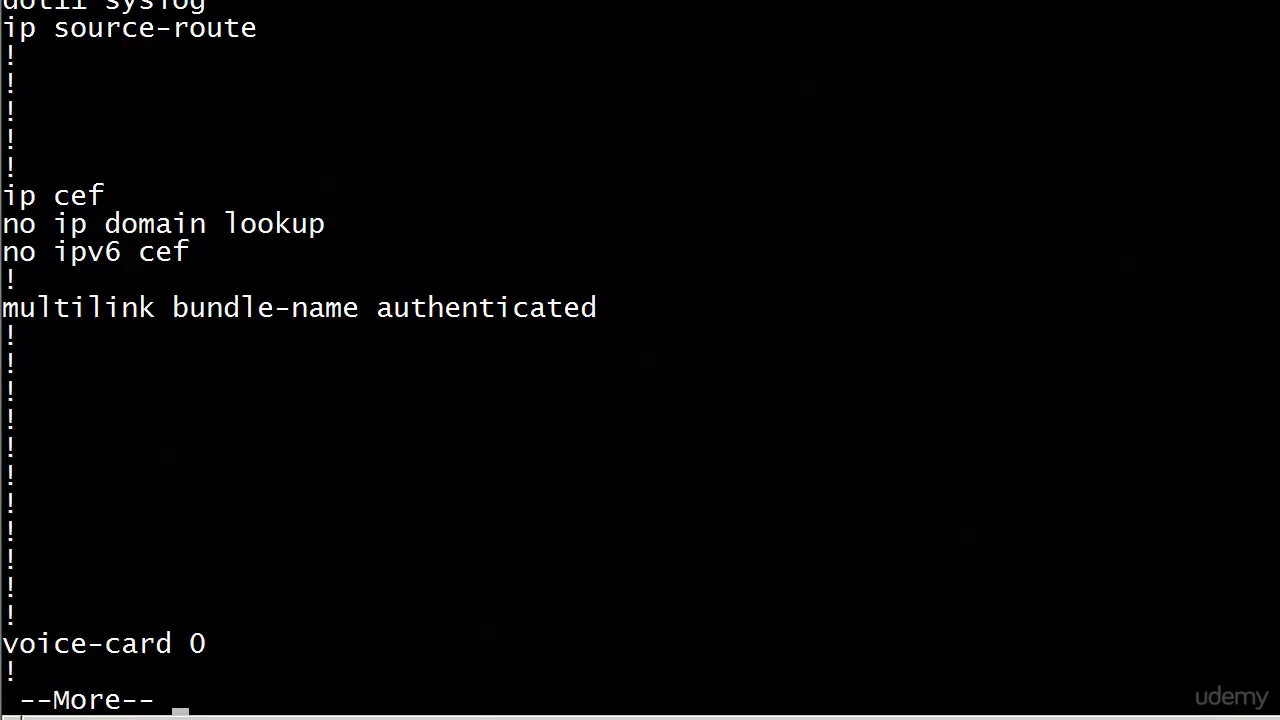